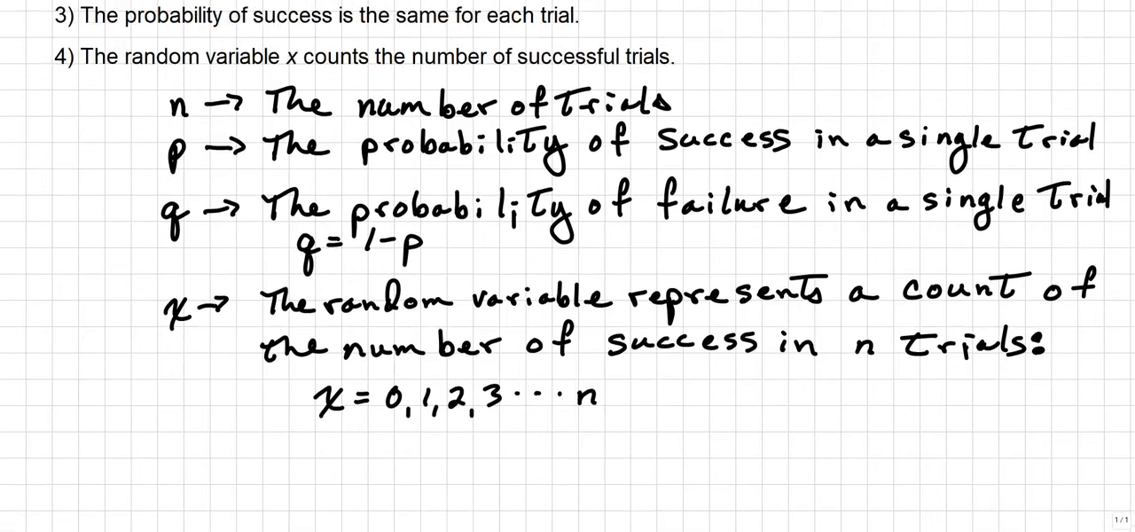
# Scroll down the whiteboard page past the handwritten n, p, q and x definitions.
pyautogui.scroll(-3)
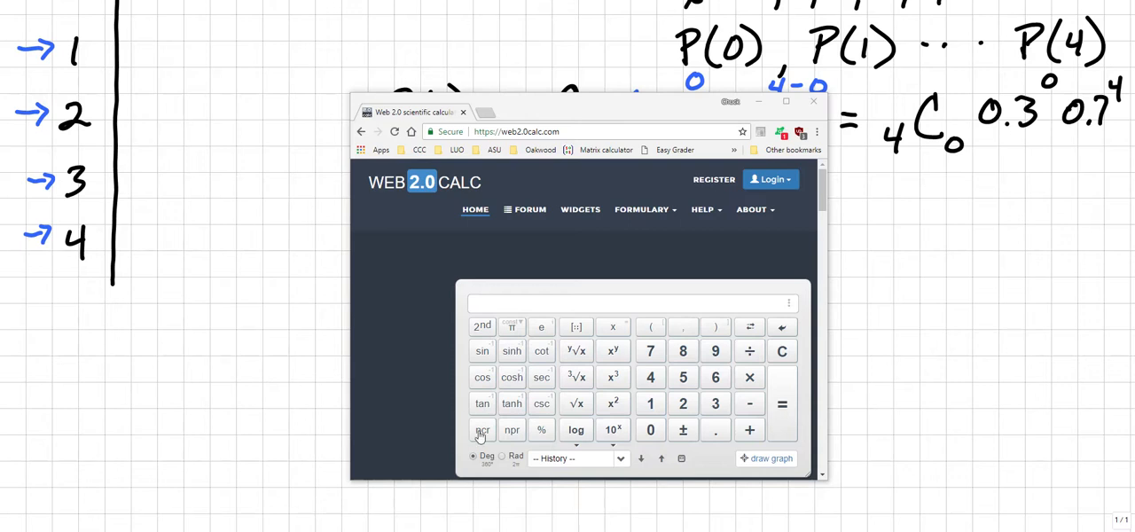
pyautogui.moveTo(483, 430)
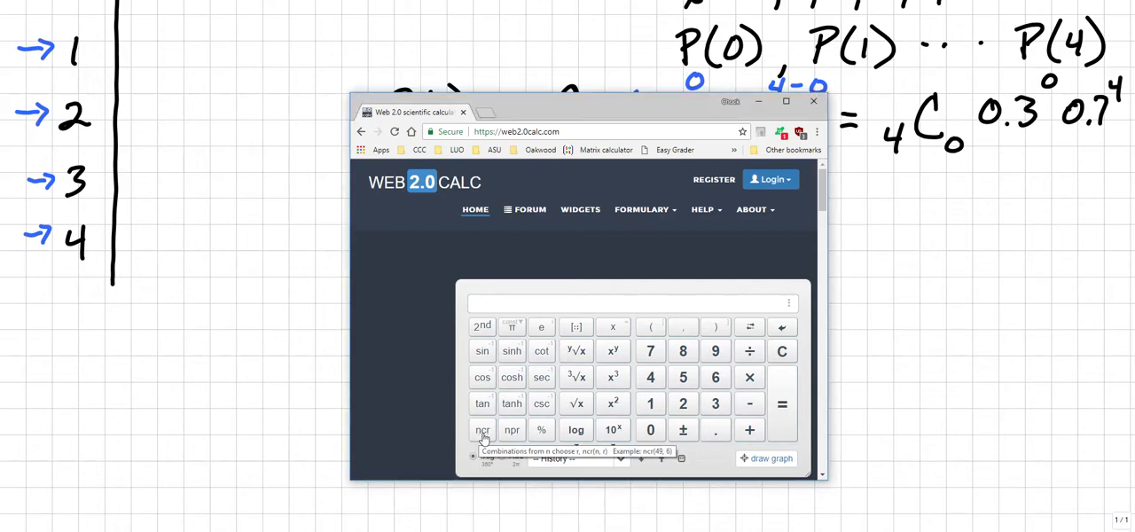
# Enter the combinations term nCr(4,0) in the calculator.
pyautogui.click(483, 429)
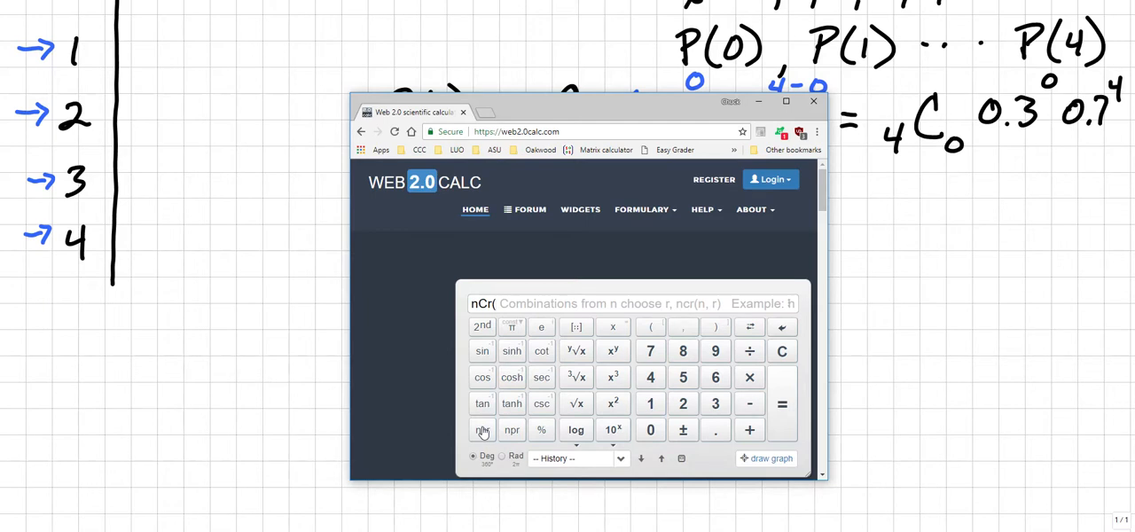
pyautogui.click(483, 429)
pyautogui.write('4')
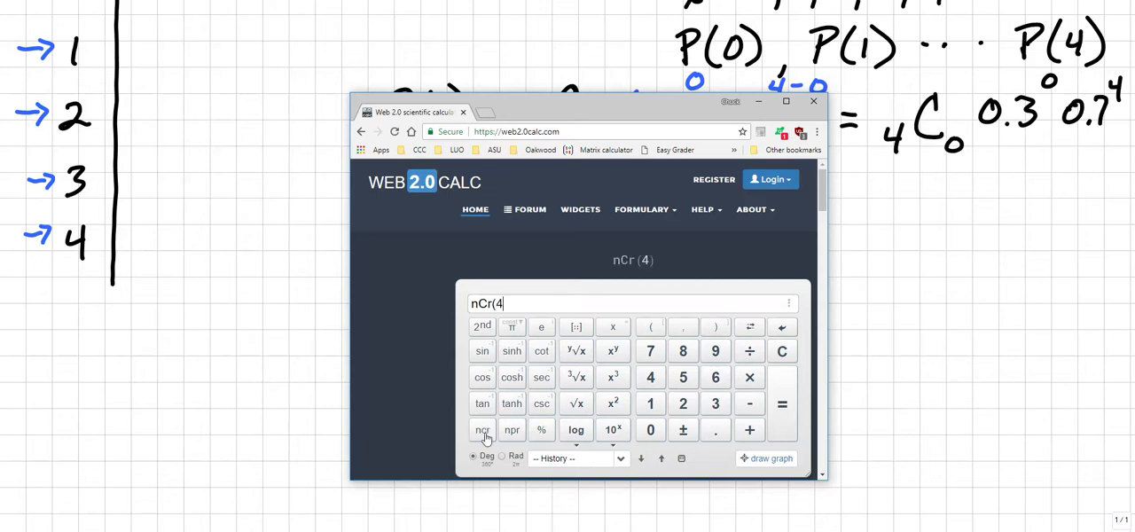
pyautogui.write(',0')
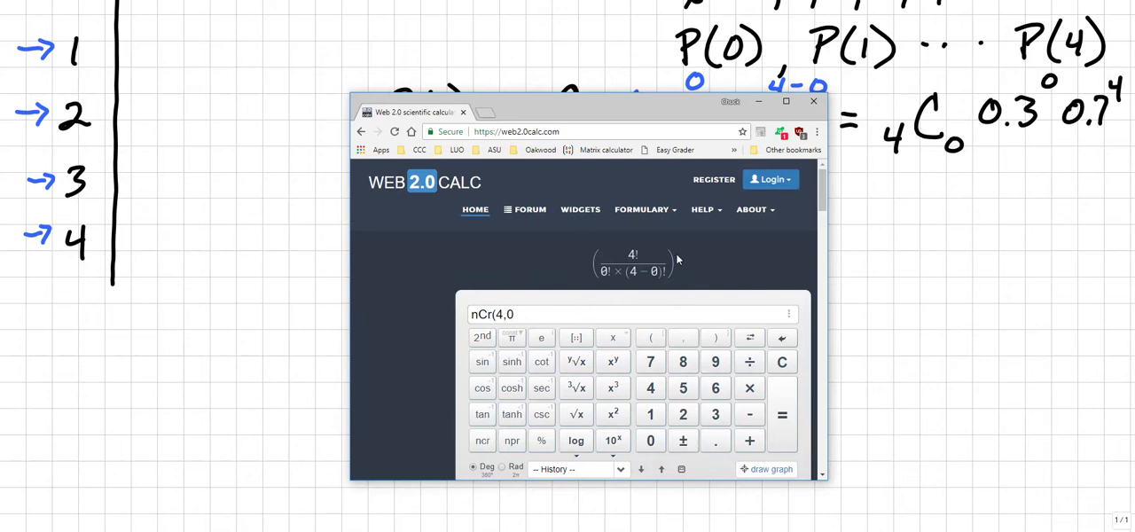
pyautogui.moveTo(660, 277)
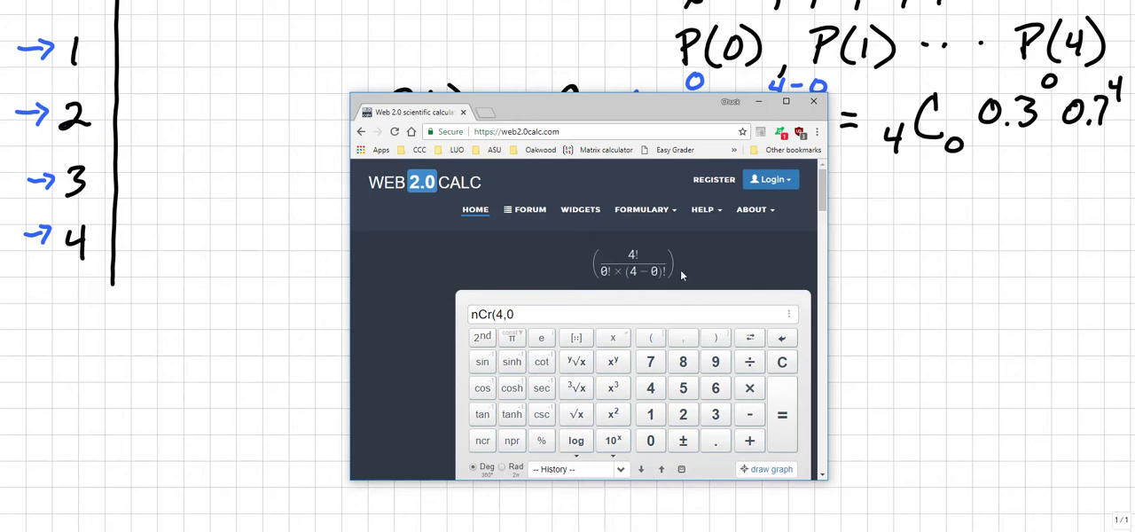
pyautogui.click(482, 338)
pyautogui.write(')')
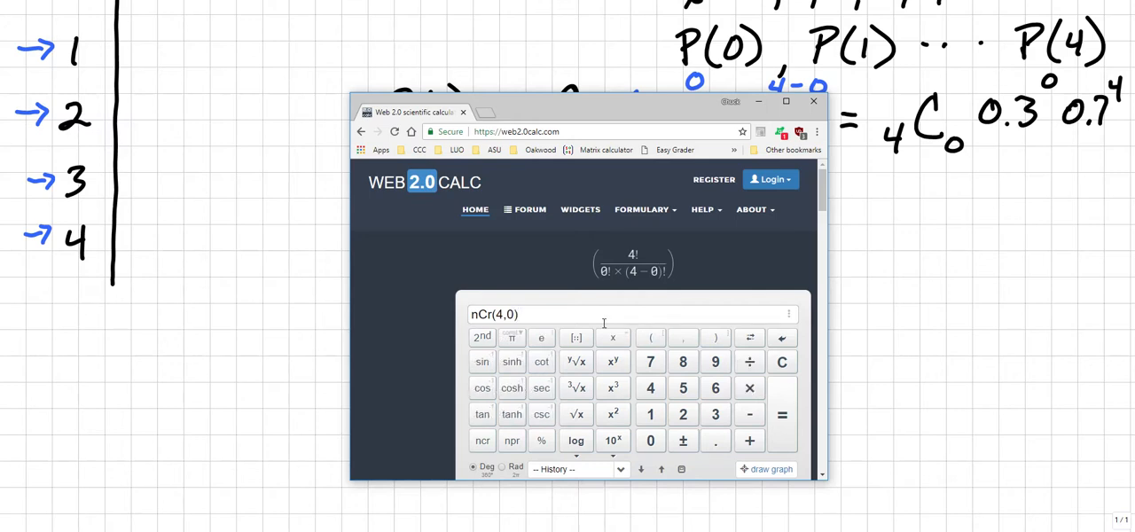
pyautogui.moveTo(749, 389)
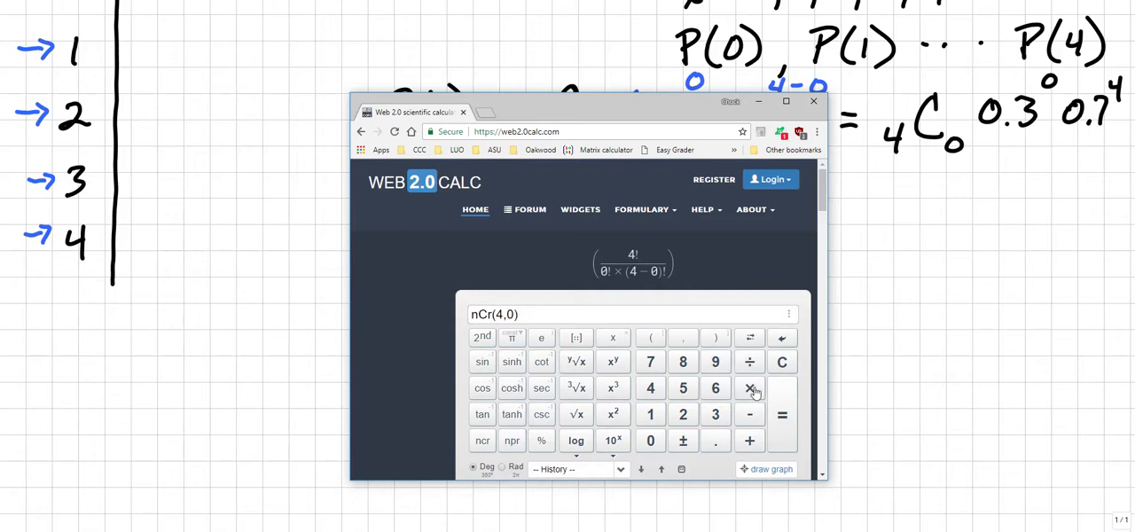
# Multiply by 0.3^0 and 0.7^4 and evaluate to get P(0) = 0.2401.
pyautogui.click(749, 389)
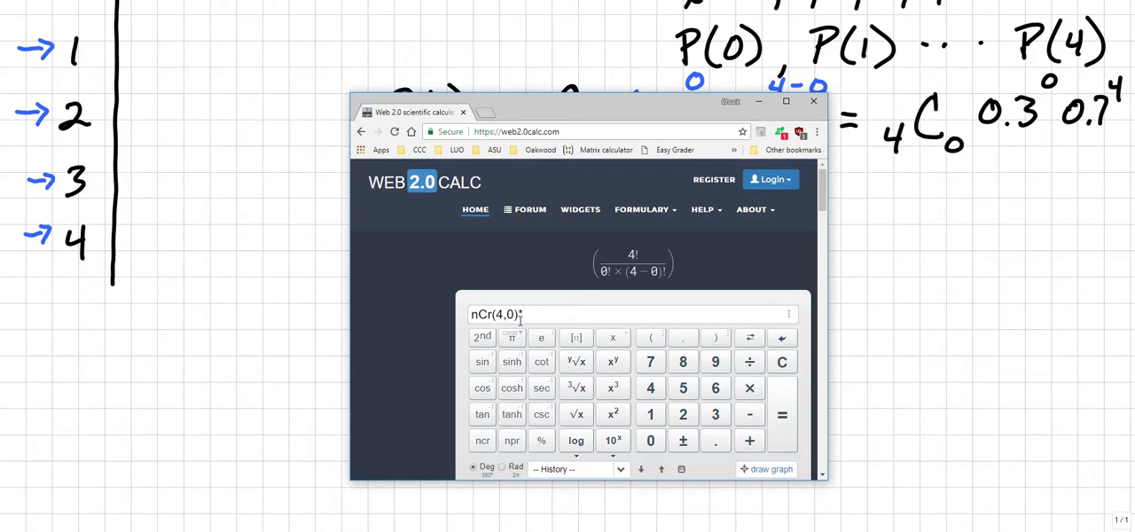
pyautogui.moveTo(553, 312)
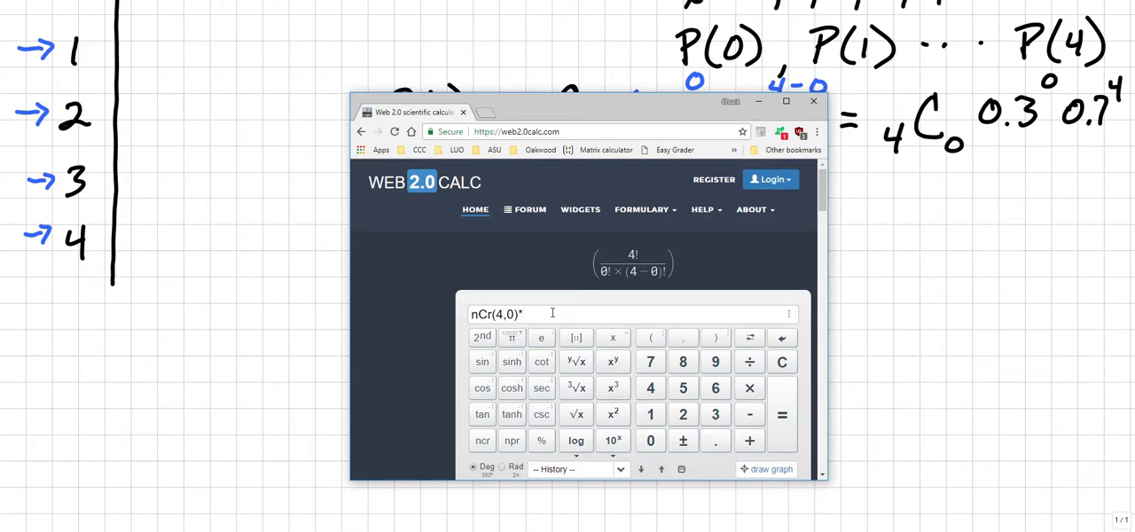
pyautogui.write('0.3^')
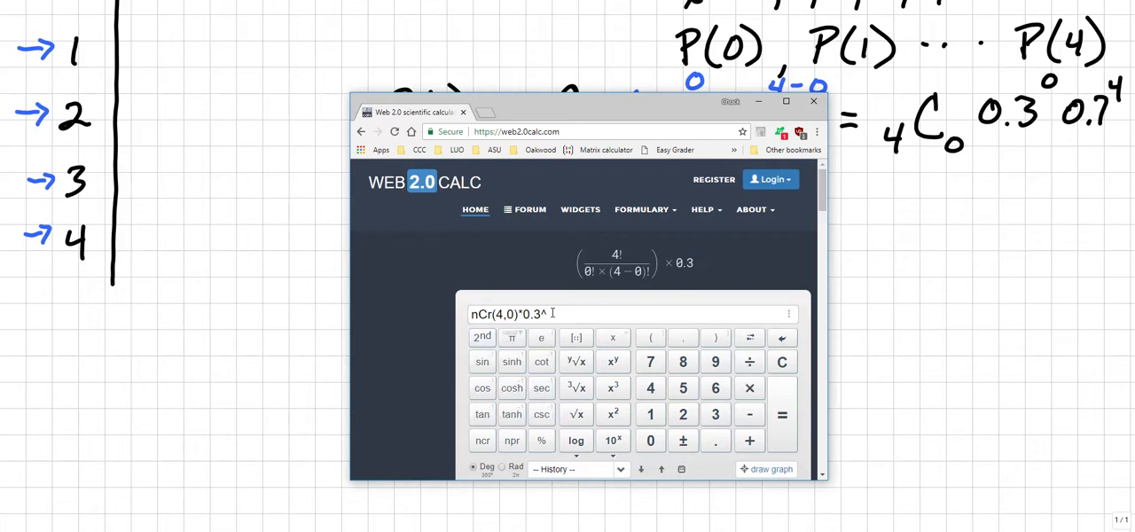
pyautogui.click(650, 440)
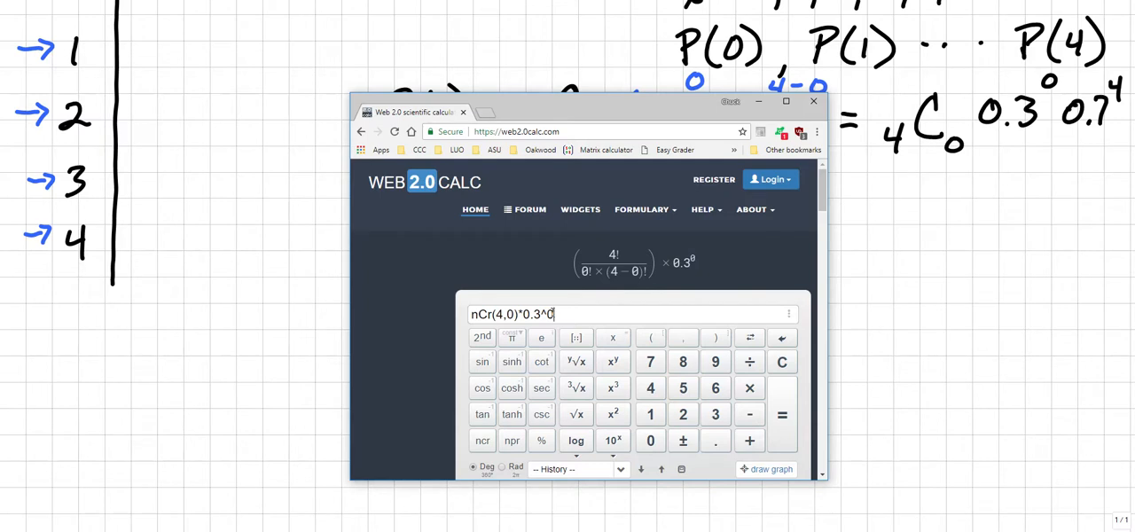
pyautogui.click(483, 337)
pyautogui.write('*0.7^4')
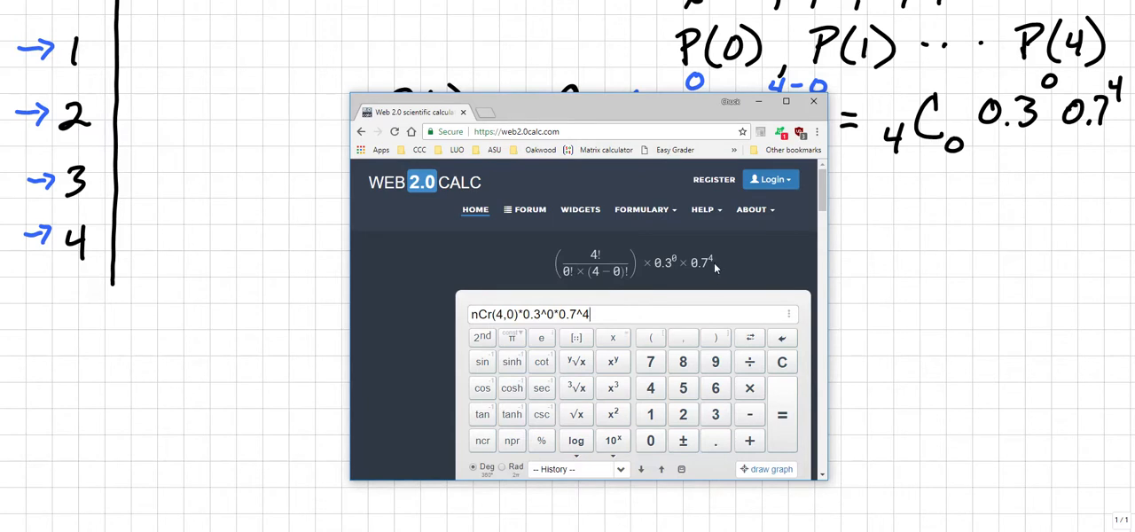
pyautogui.moveTo(577, 273)
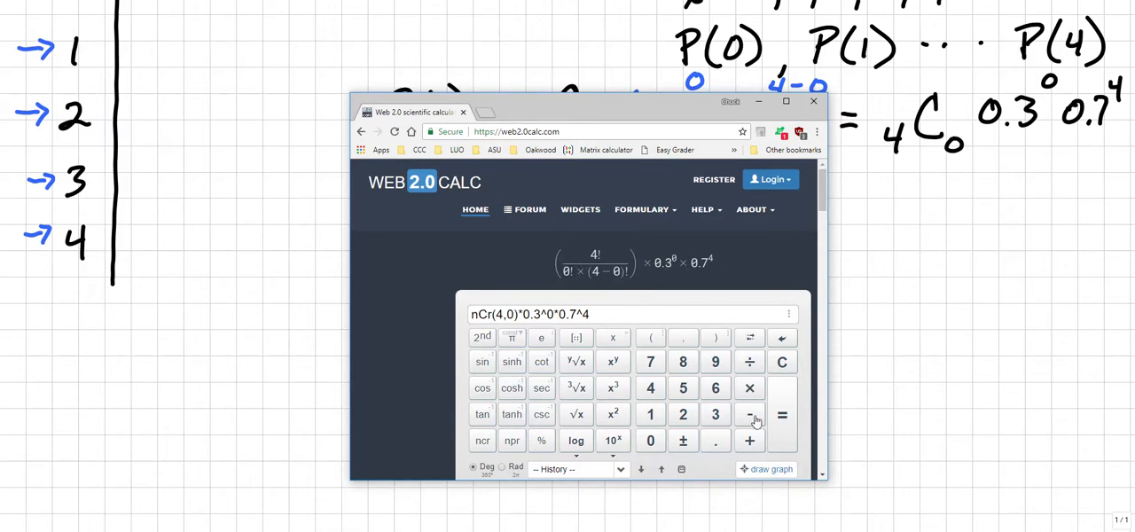
pyautogui.click(781, 415)
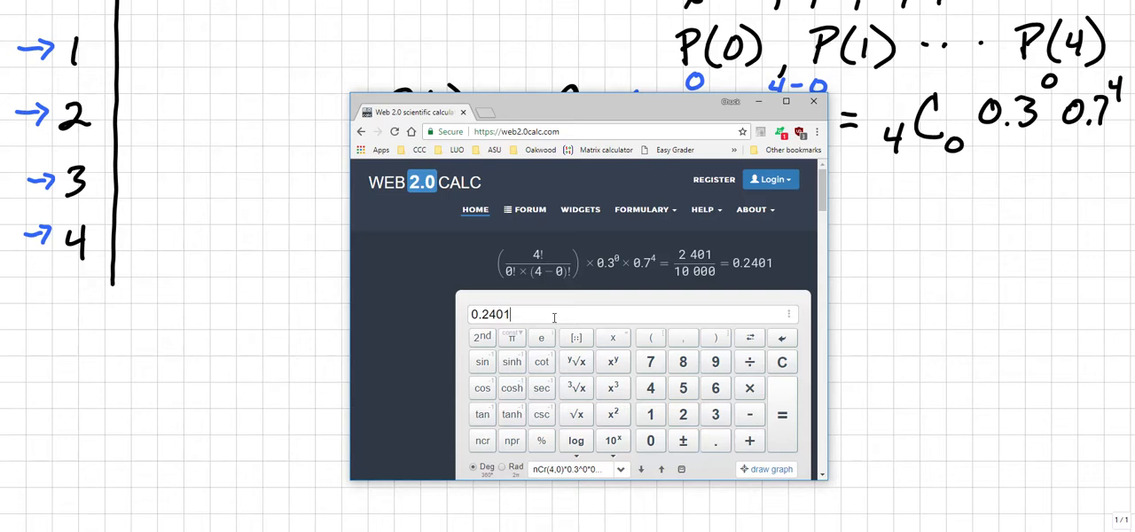
pyautogui.moveTo(566, 309)
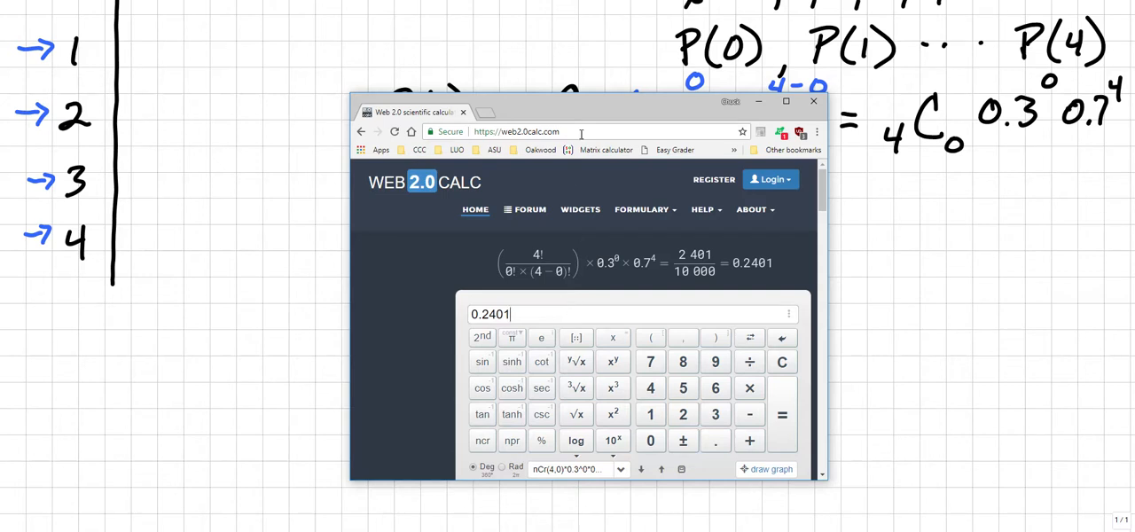
pyautogui.moveTo(586, 111); pyautogui.dragTo(213, 94)
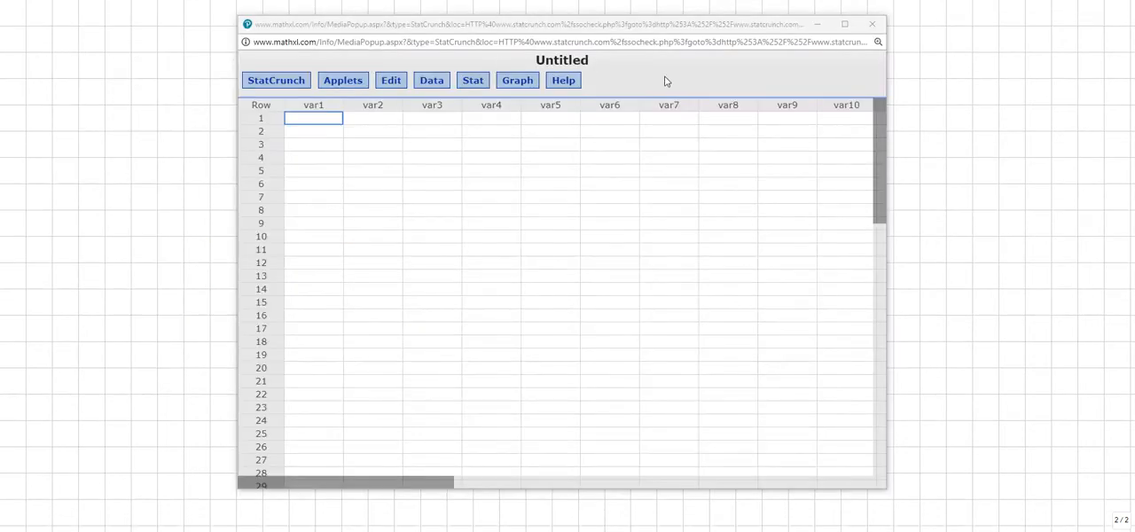
pyautogui.moveTo(678, 62)
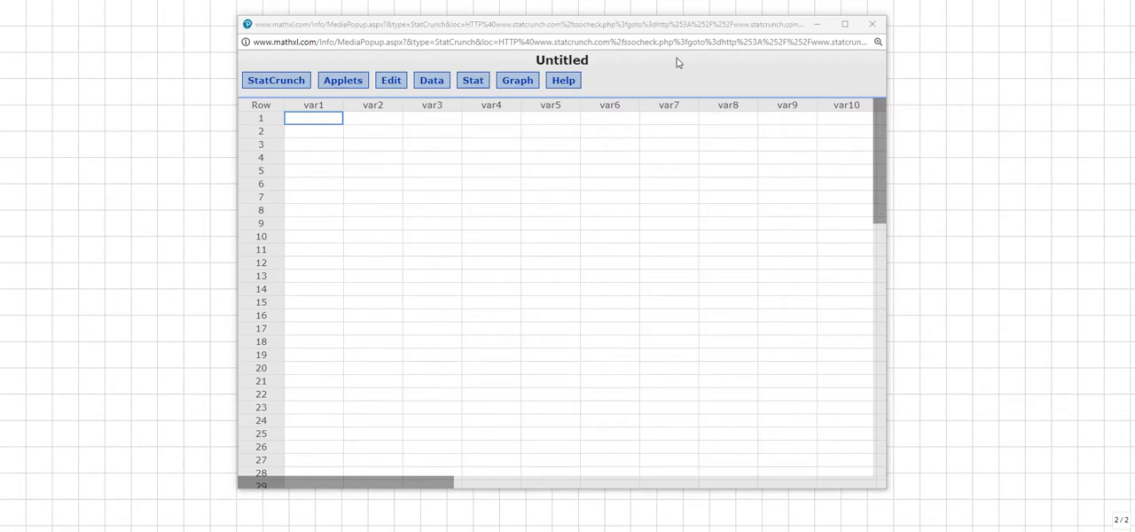
pyautogui.moveTo(665, 75)
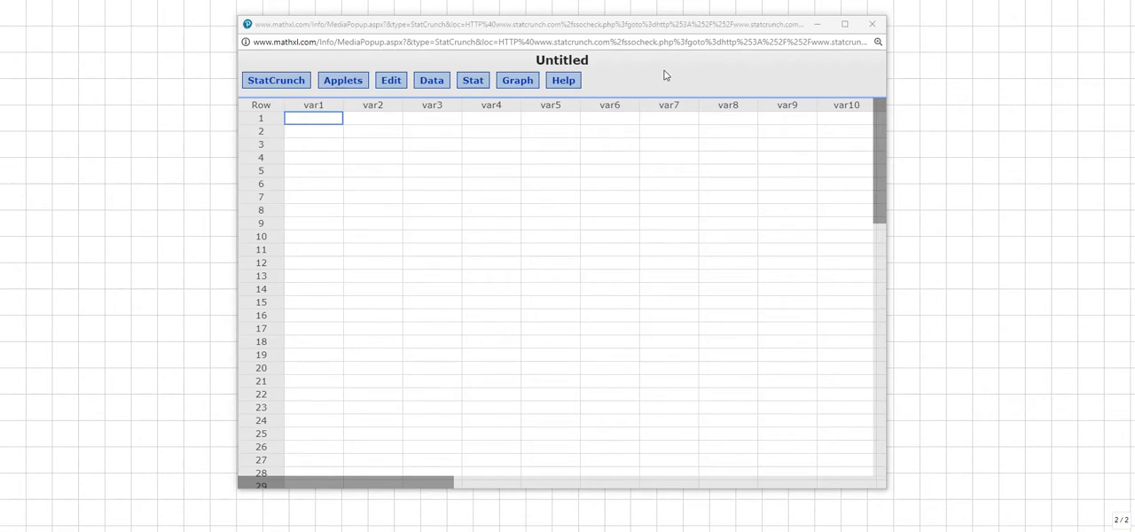
pyautogui.moveTo(641, 78)
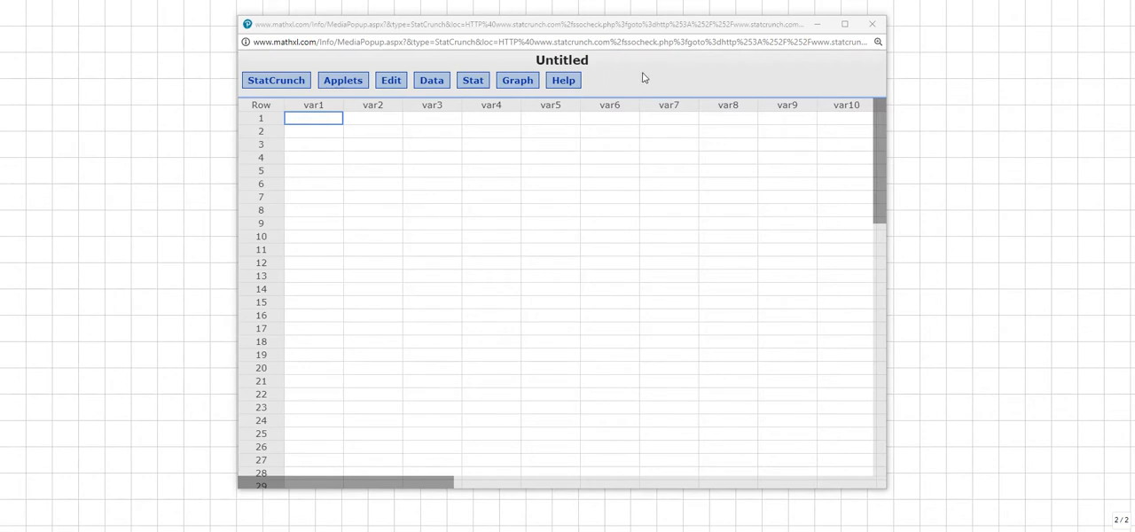
# Bring up StatCrunch's Binomial Calculator with its default n=10, p=0.5 distribution.
pyautogui.click(472, 80)
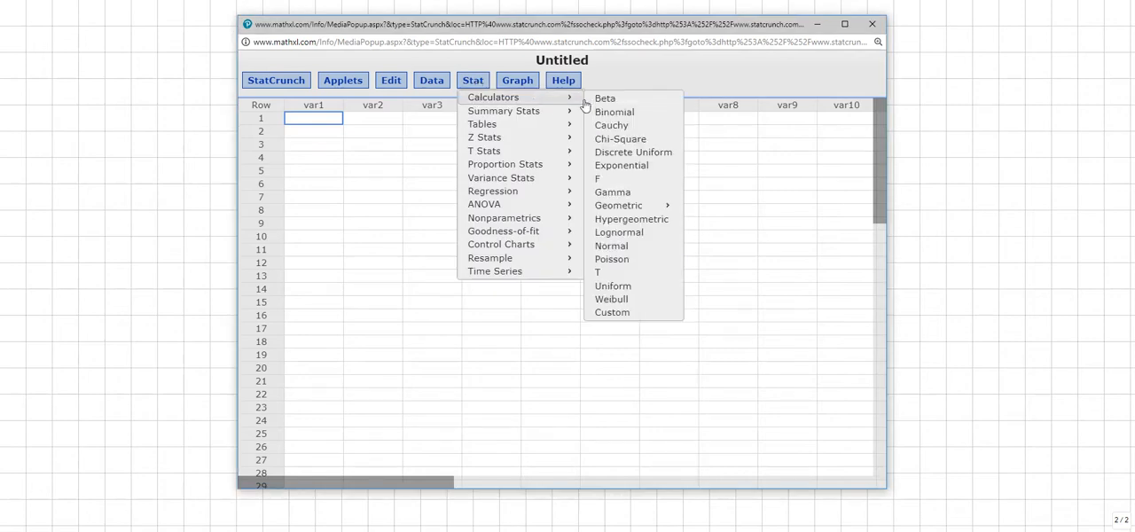
pyautogui.click(614, 112)
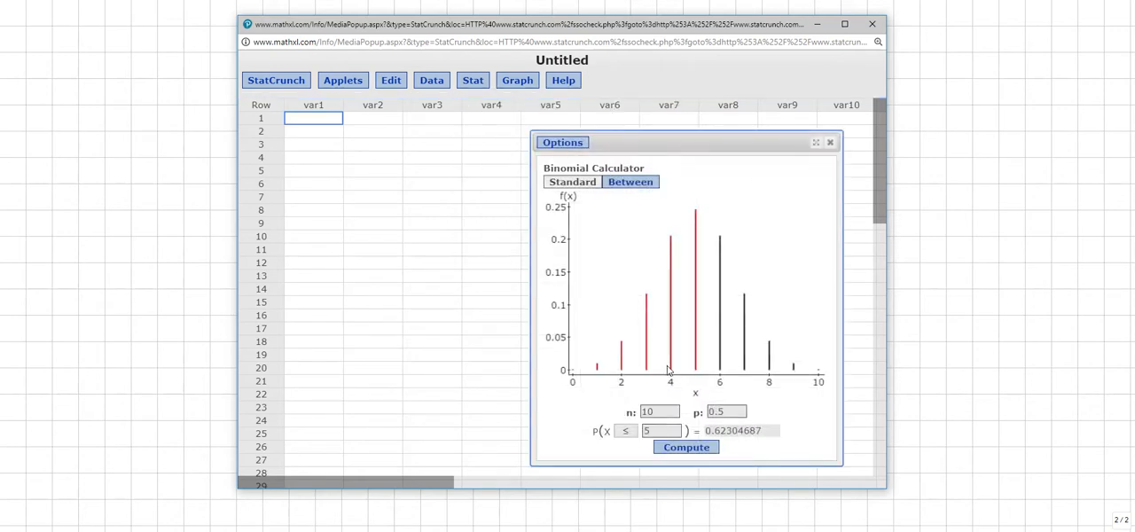
pyautogui.moveTo(791, 364)
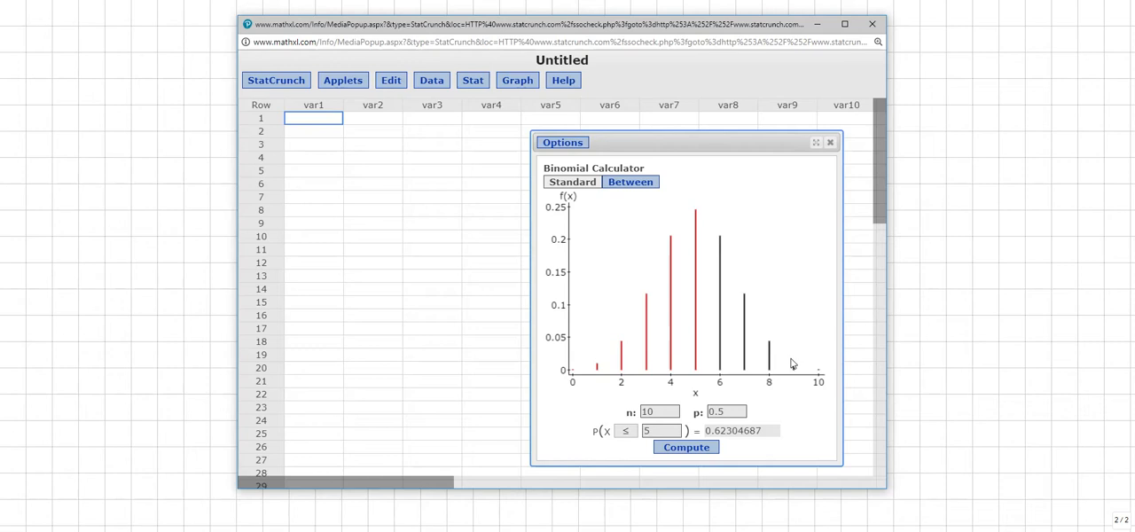
pyautogui.moveTo(747, 325)
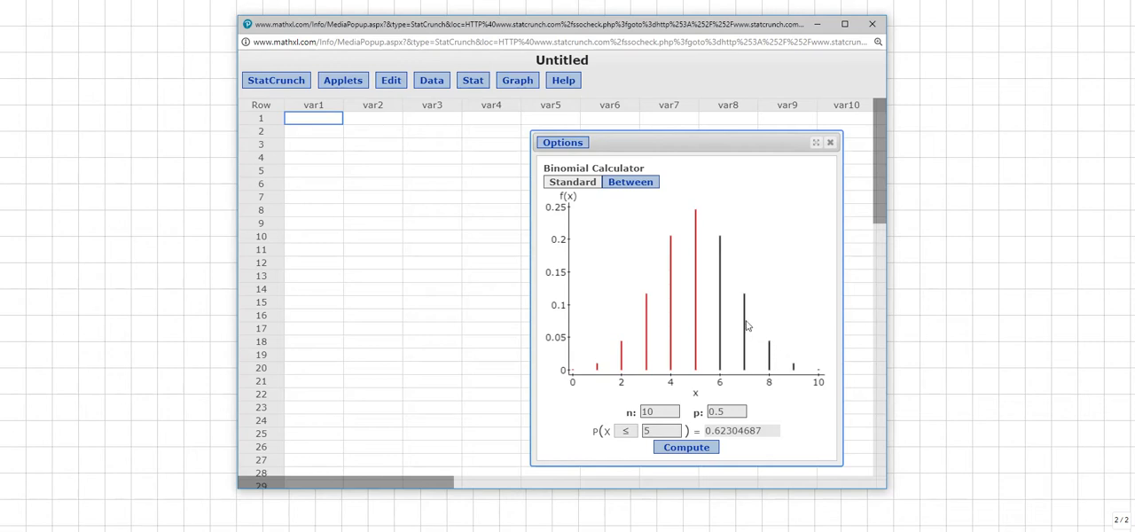
pyautogui.moveTo(681, 383)
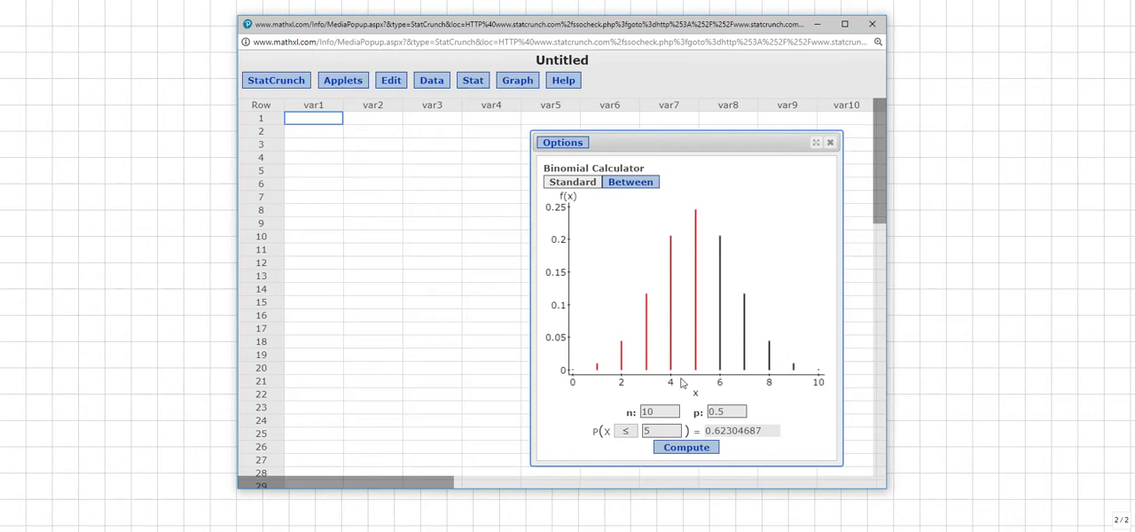
pyautogui.moveTo(490, 331)
pyautogui.write('4')
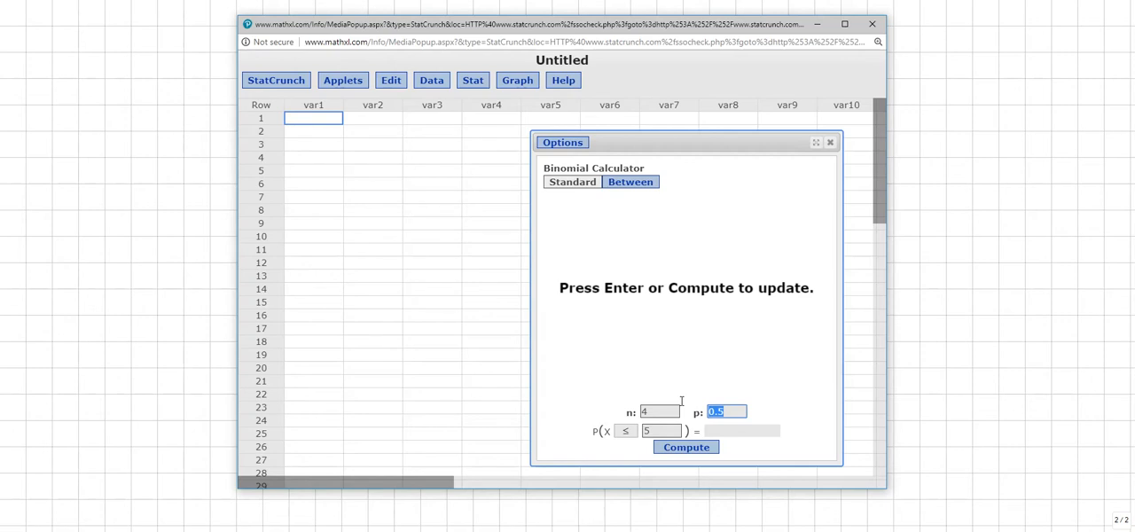
# Compute the binomial distribution for n=4, p=0.3 with bound 4.
pyautogui.write('0.3')
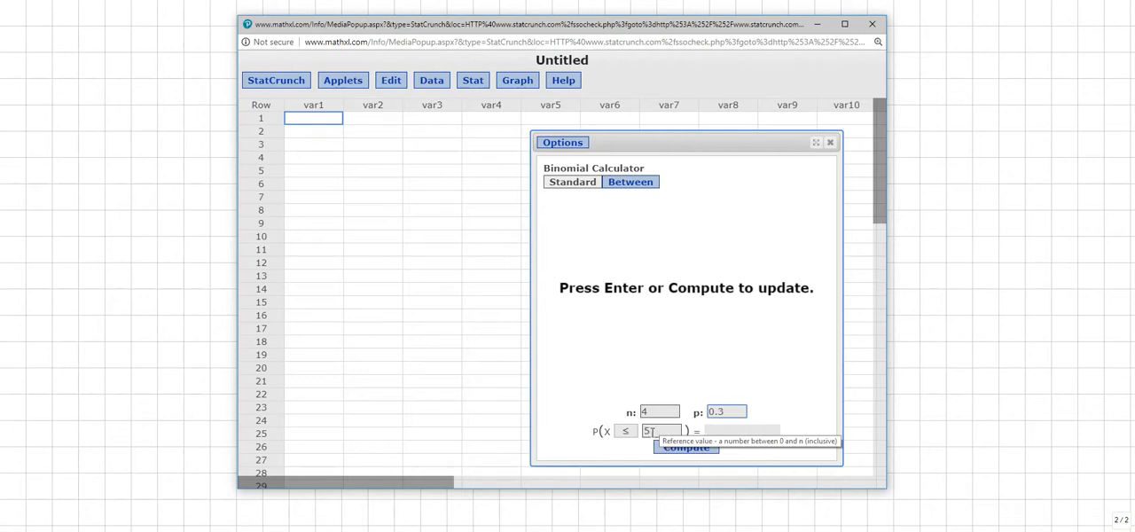
pyautogui.write('4')
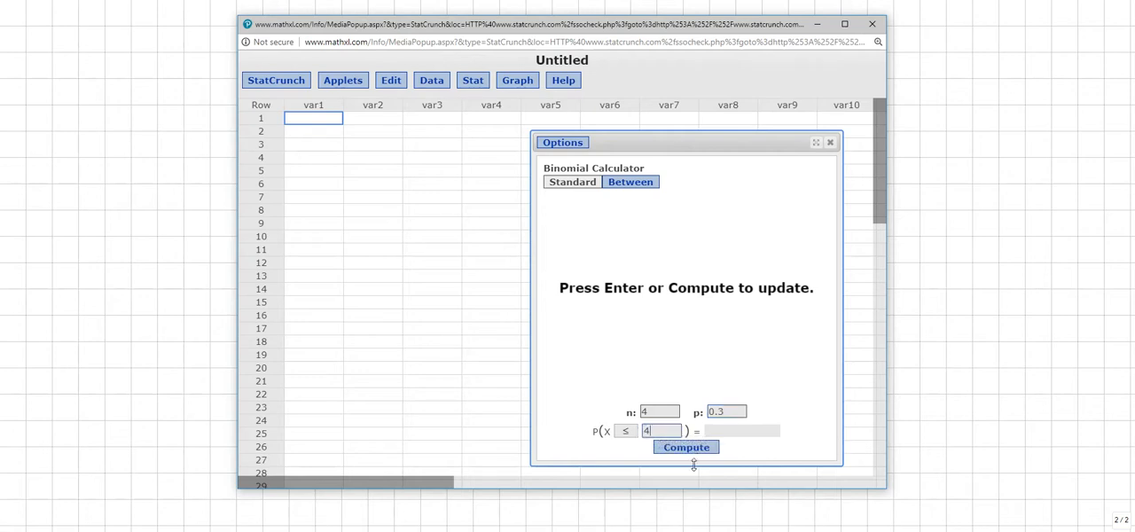
pyautogui.click(685, 447)
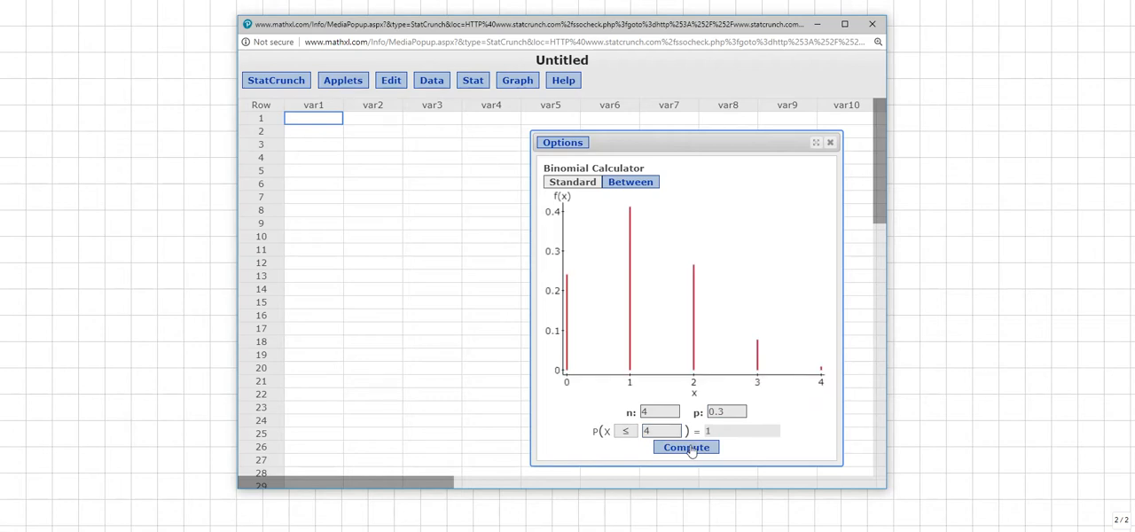
pyautogui.moveTo(649, 227)
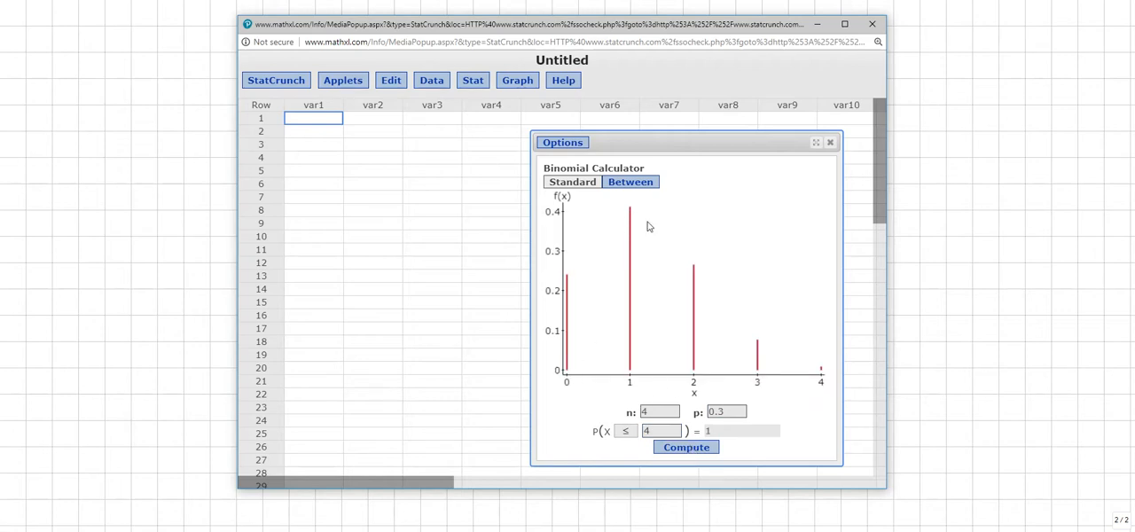
pyautogui.moveTo(798, 85)
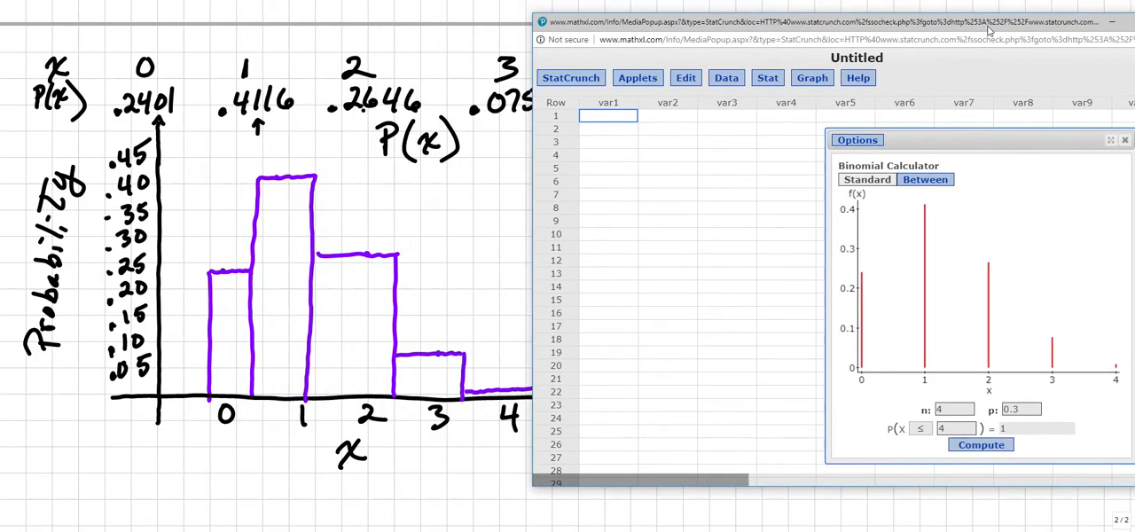
pyautogui.moveTo(863, 9)
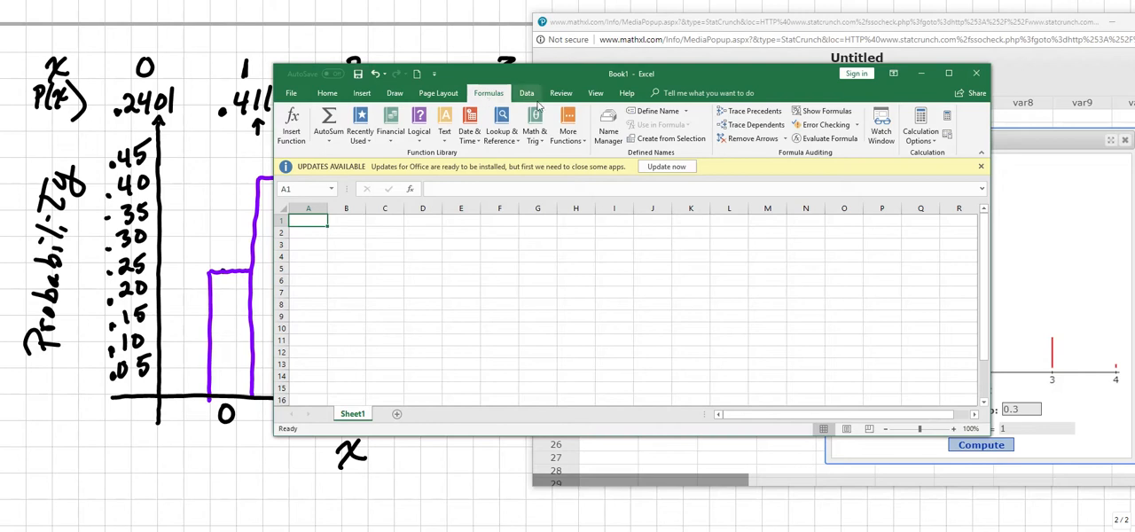
# Insert the BINOM.DIST statistical function into cell A1.
pyautogui.click(568, 124)
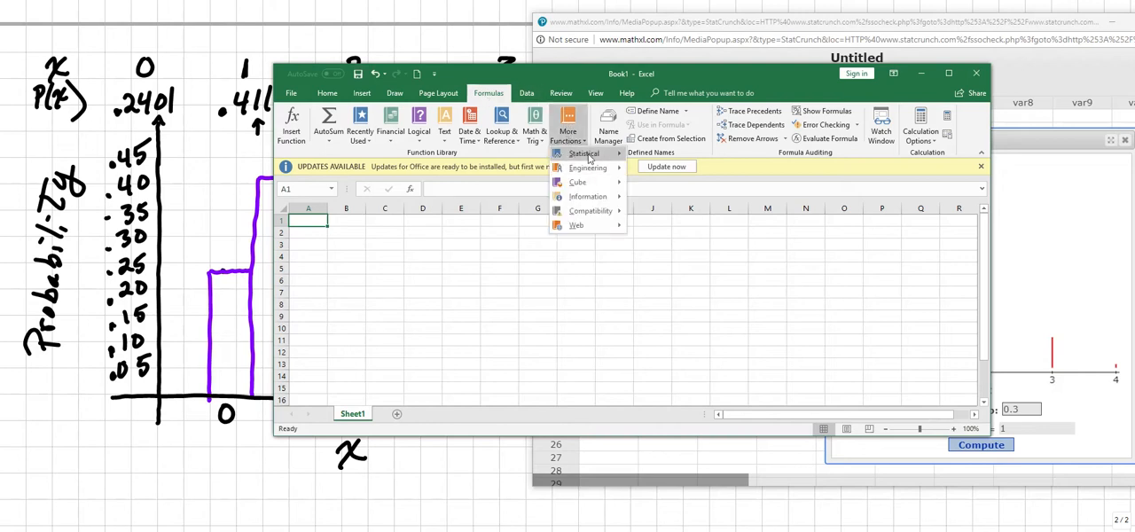
pyautogui.click(582, 153)
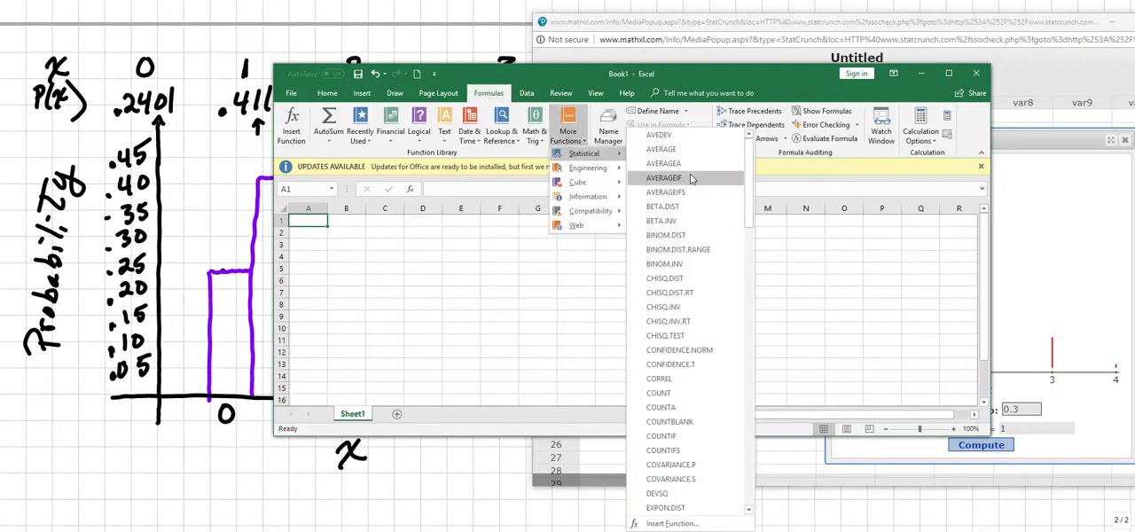
pyautogui.moveTo(680, 234)
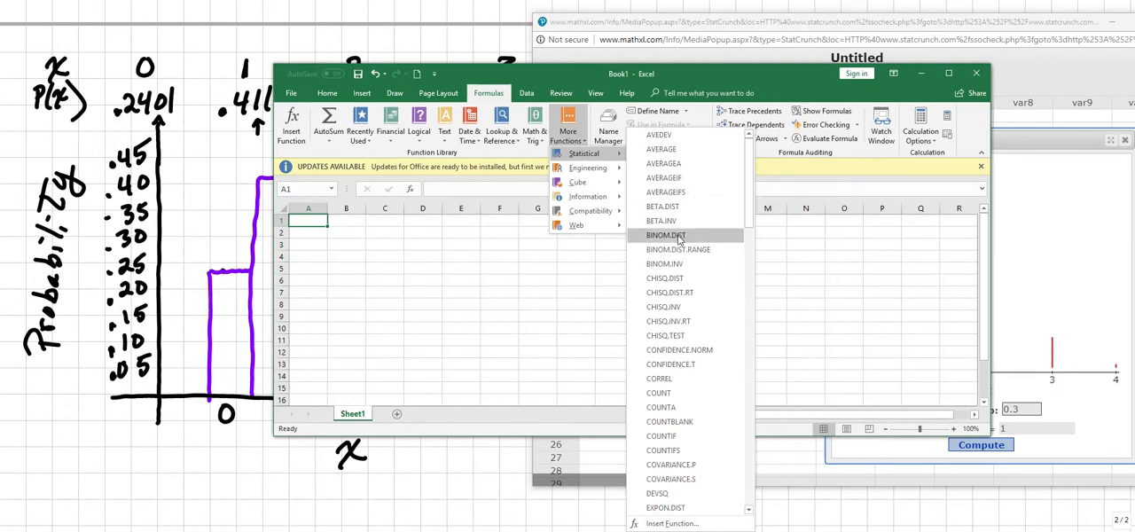
pyautogui.moveTo(678, 234)
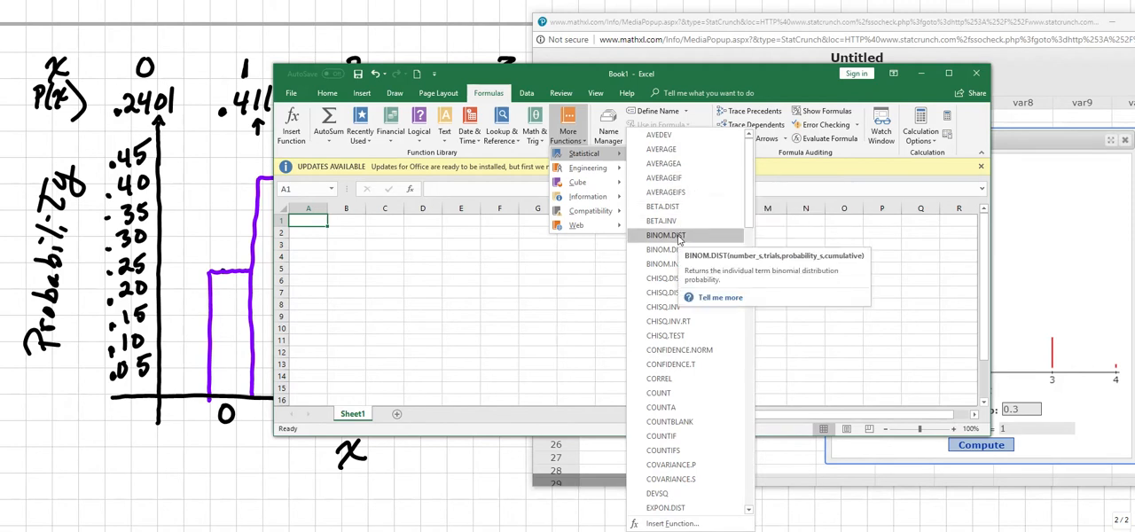
pyautogui.click(664, 234)
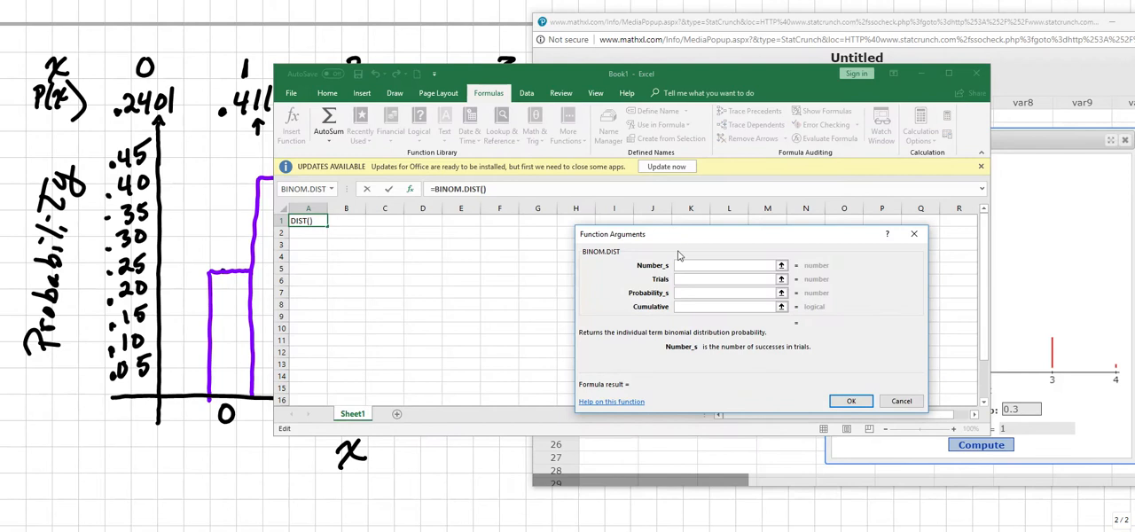
# Fill BINOM.DIST with successes 0, trials 4, probability 0.3, cumulative False, giving 0.2401.
pyautogui.click(726, 266)
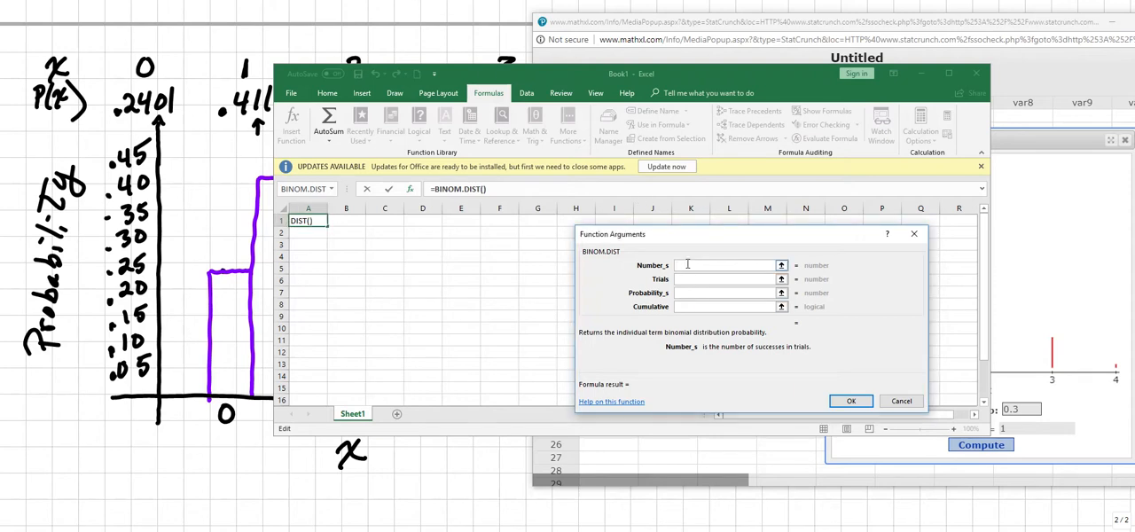
pyautogui.write('0')
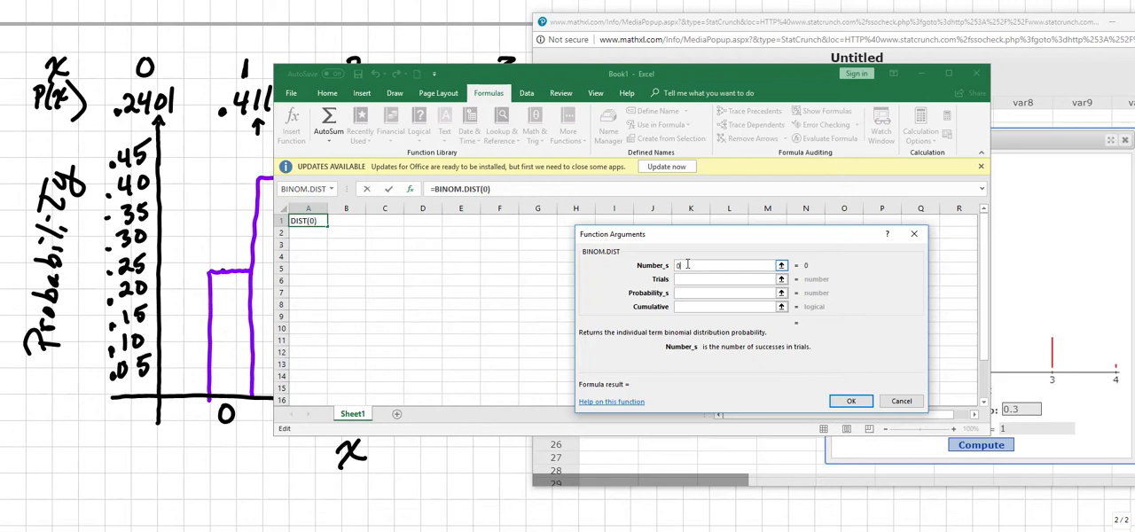
pyautogui.click(727, 278)
pyautogui.write('4')
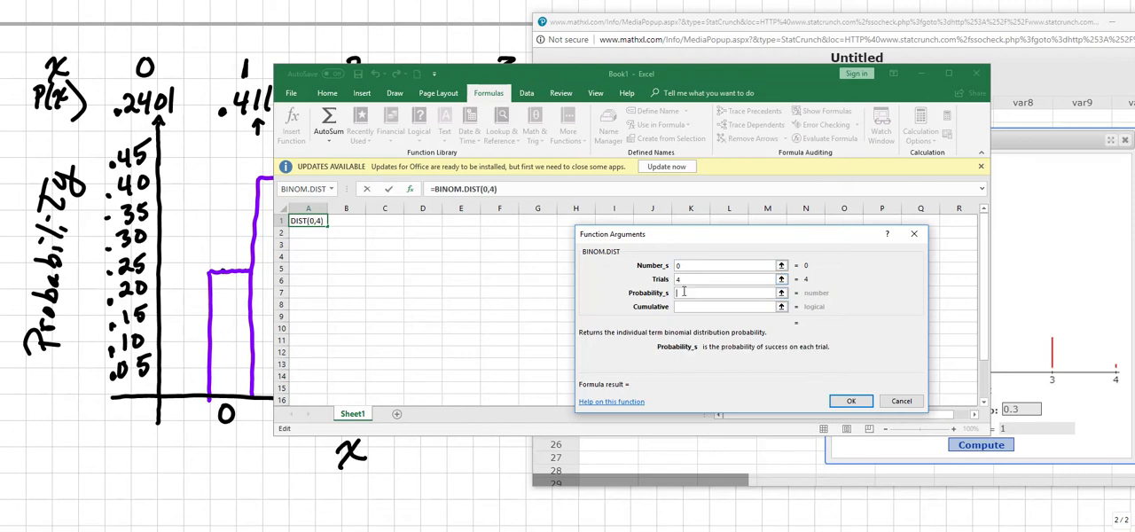
pyautogui.write('0.3')
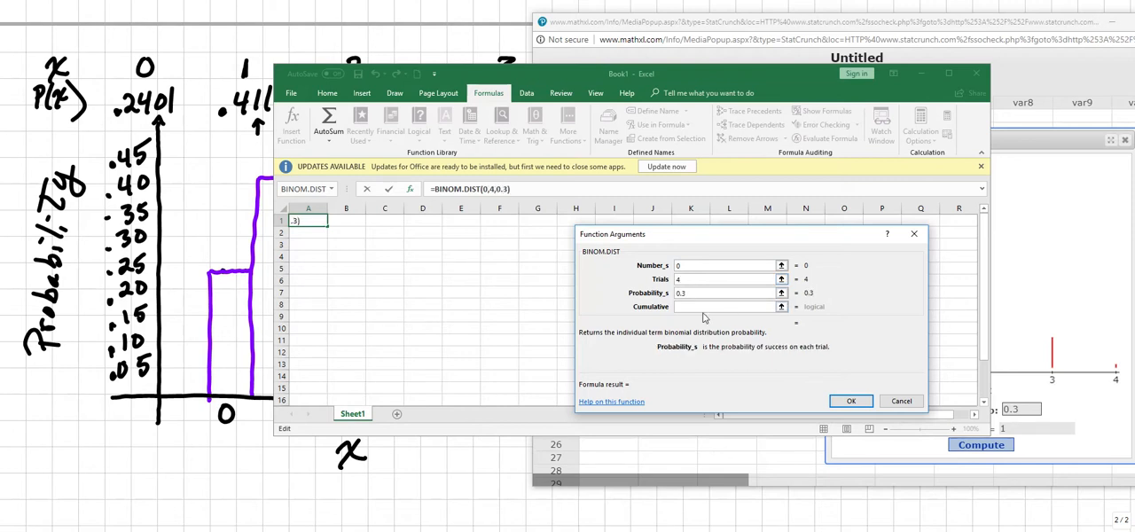
pyautogui.click(724, 306)
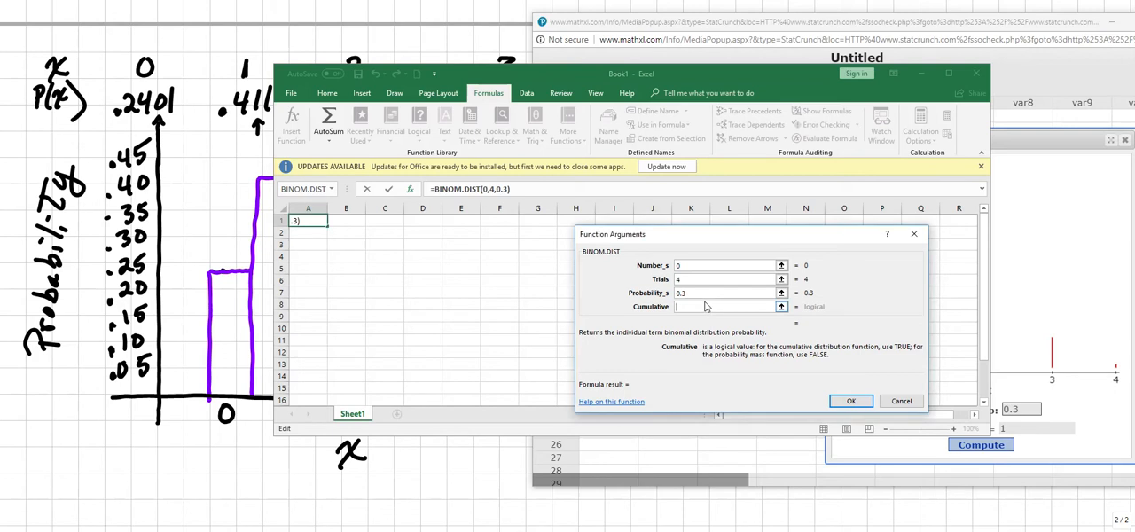
pyautogui.write('False')
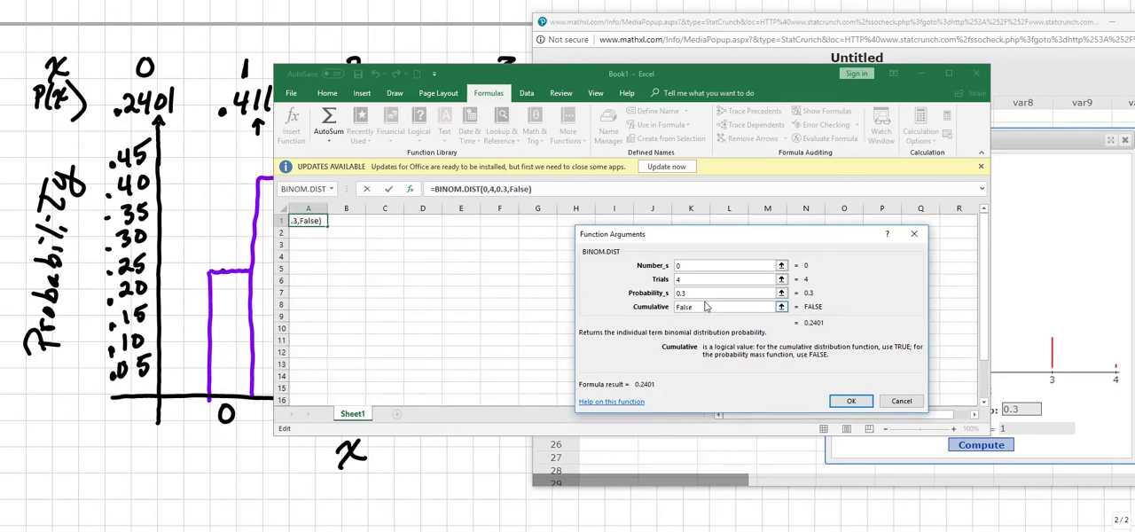
pyautogui.click(851, 401)
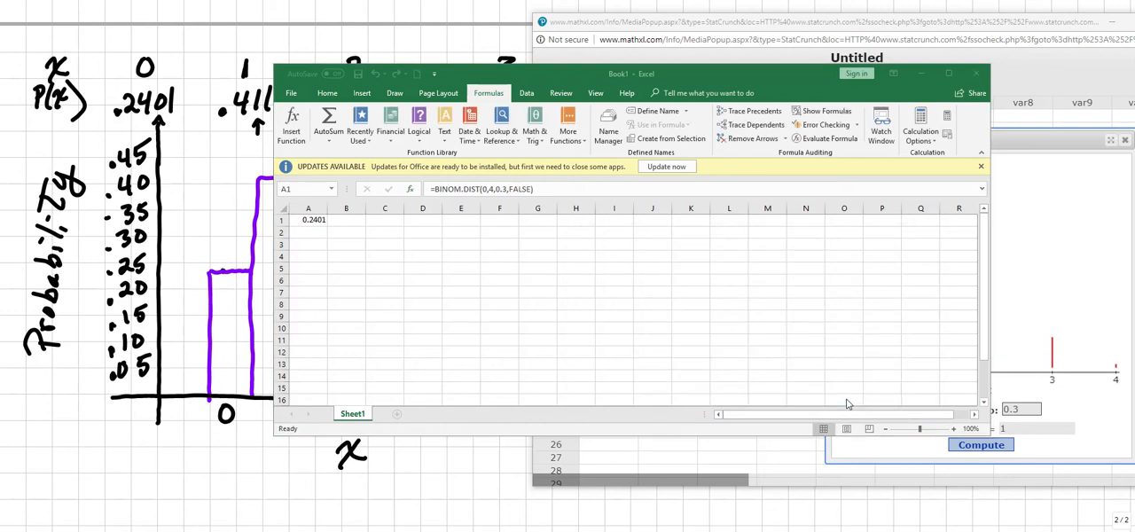